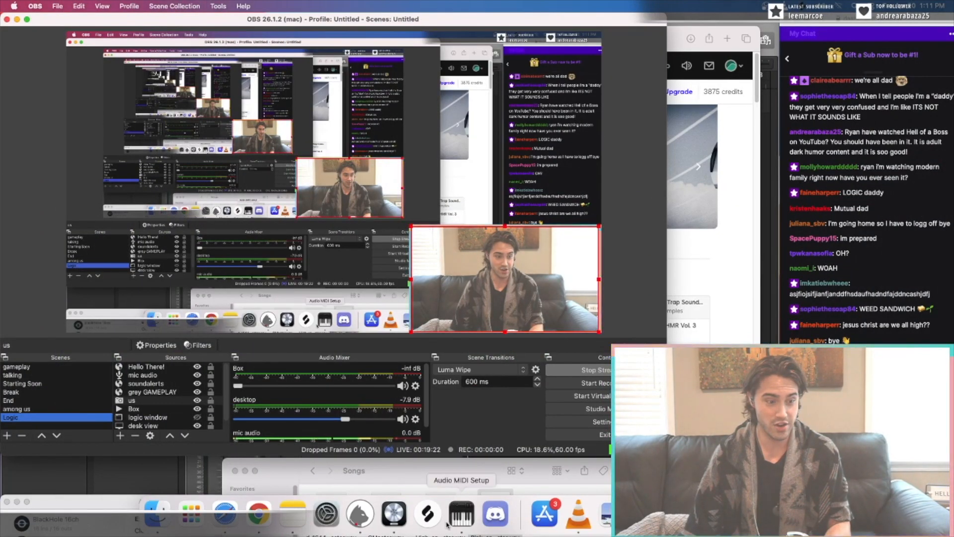
Bring the Logic Pro project with its Classic Electric Piano track in front of OBS.
click(393, 515)
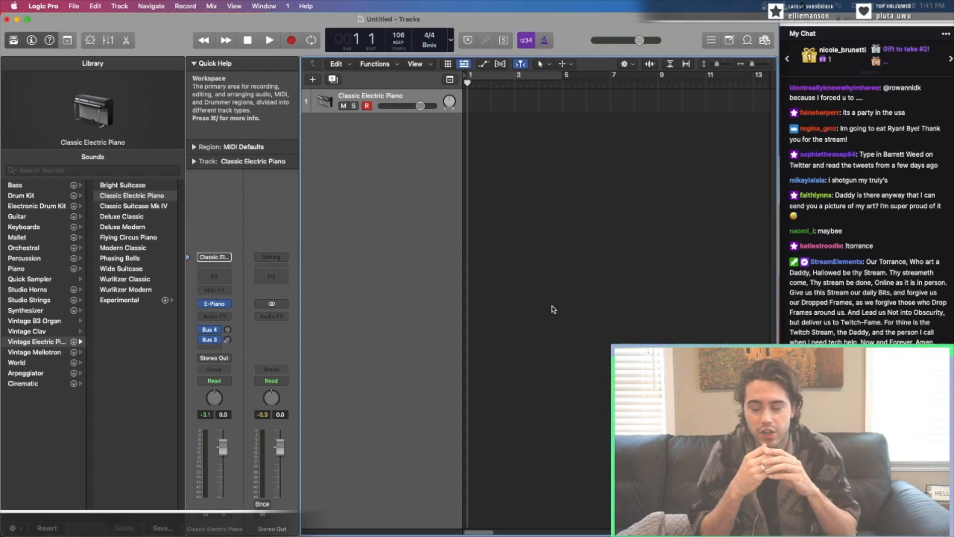
scroll(down, 3)
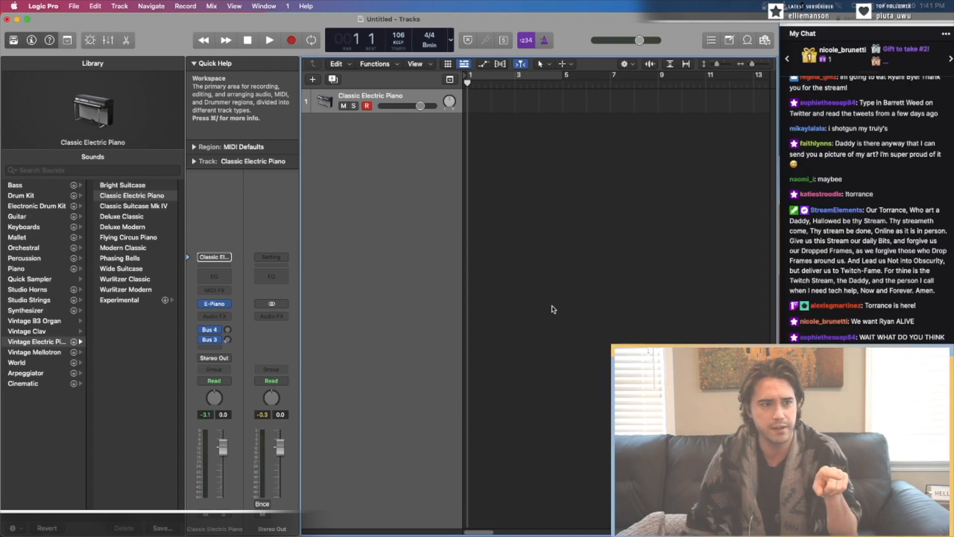
mouse_move(433, 57)
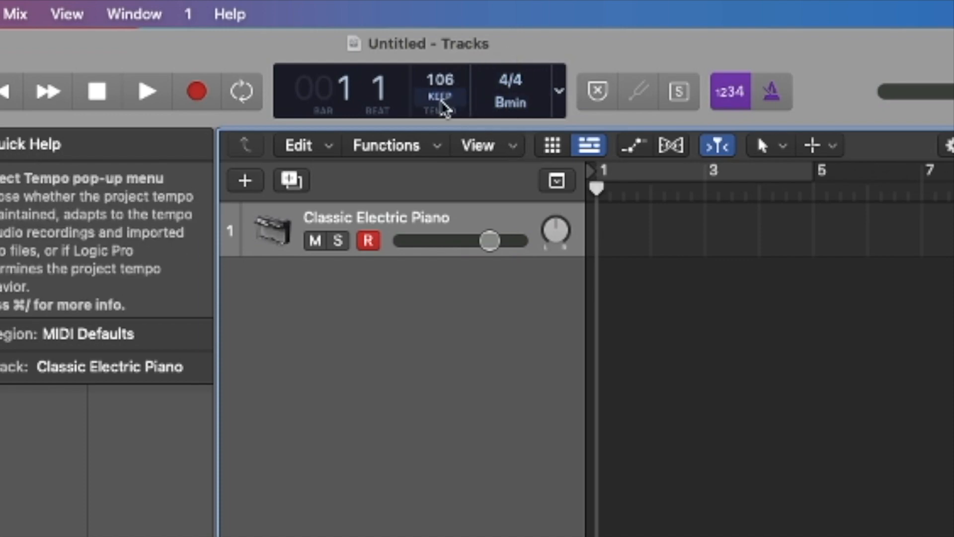
mouse_move(691, 291)
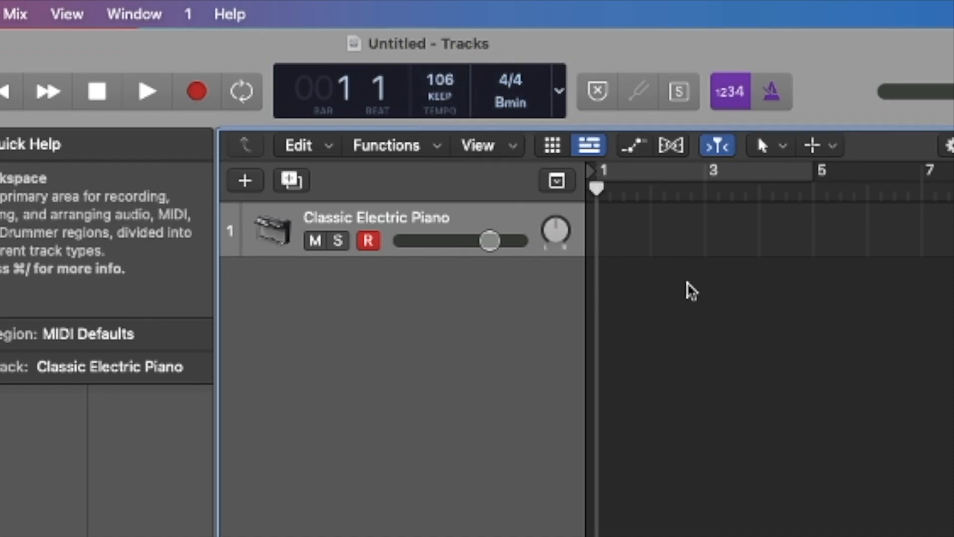
mouse_move(774, 92)
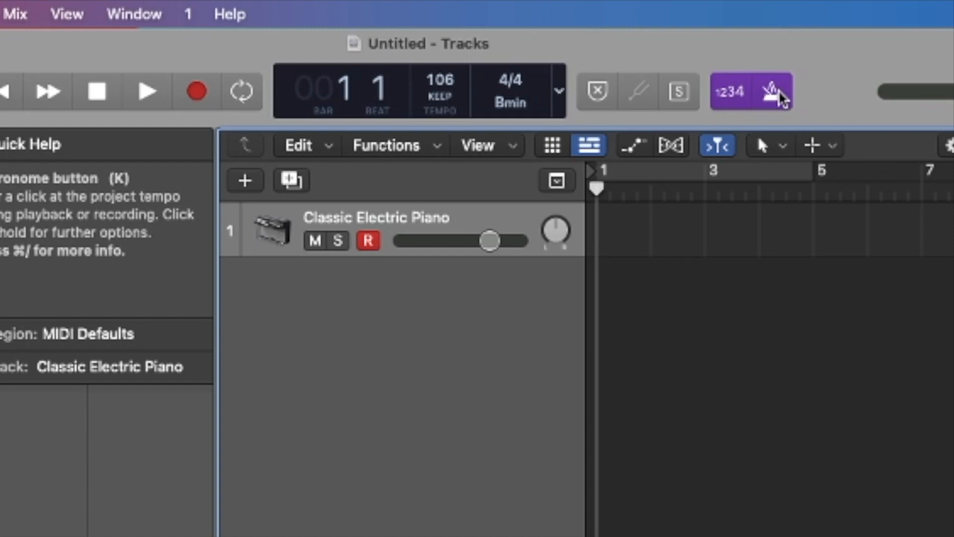
click(144, 91)
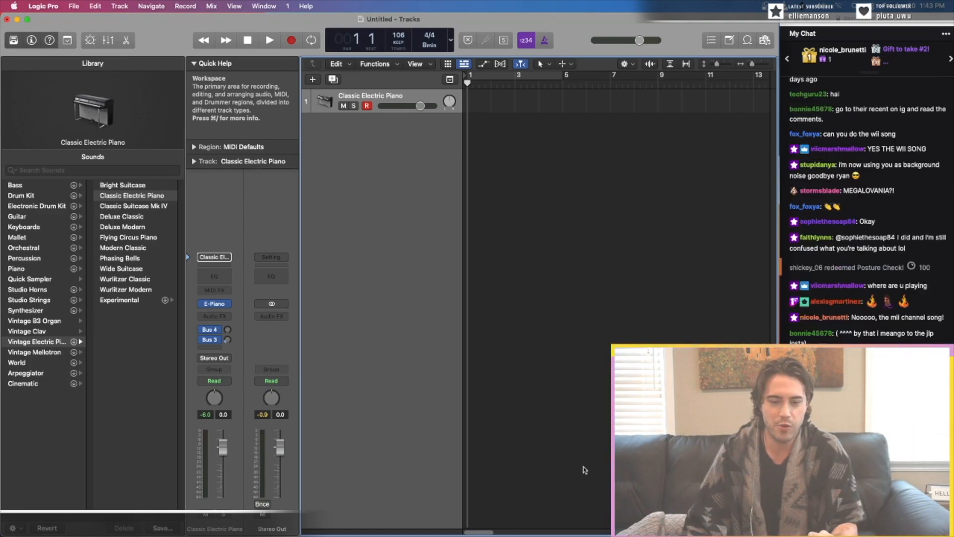
mouse_move(223, 514)
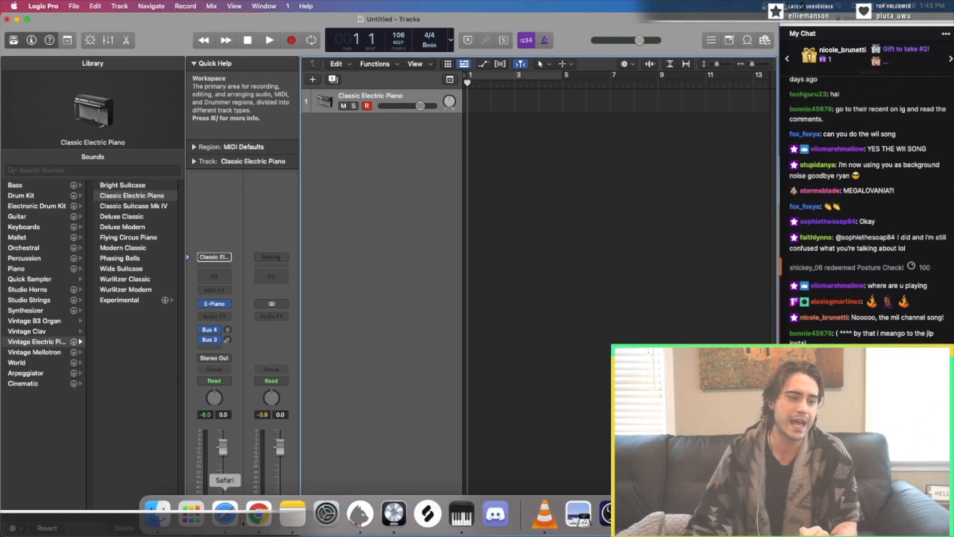
Open splice.com Sounds > Browse in Safari and scroll through the recommended packs.
click(225, 514)
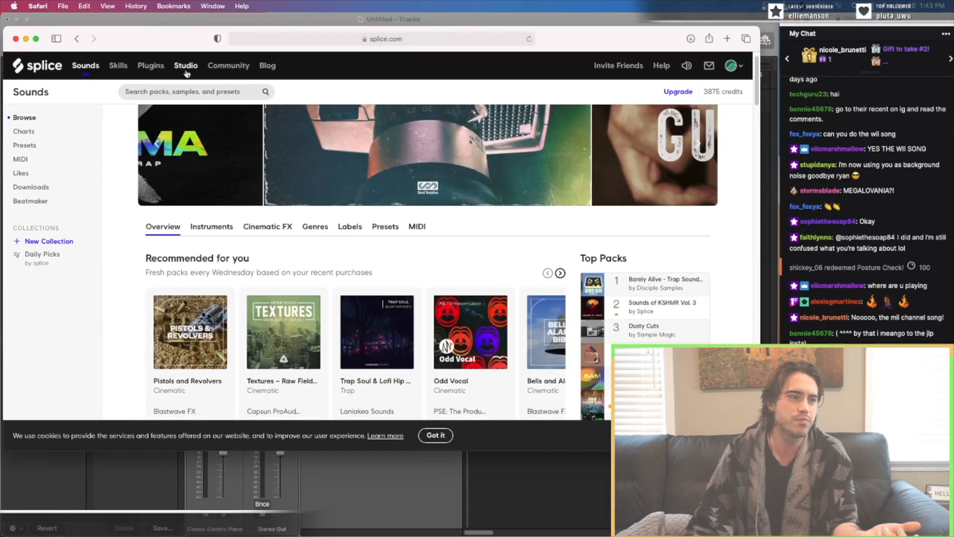
scroll(down, 3)
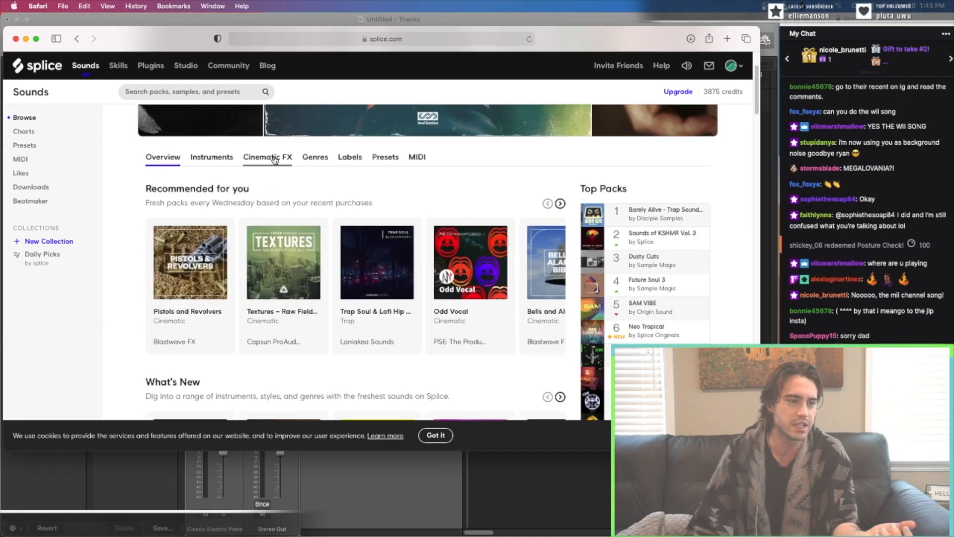
scroll(down, 3)
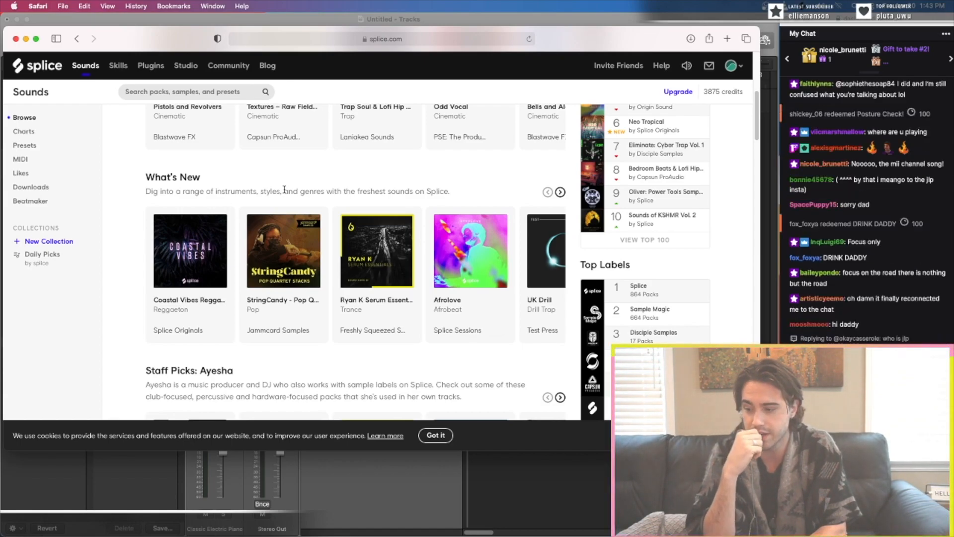
scroll(up, 3)
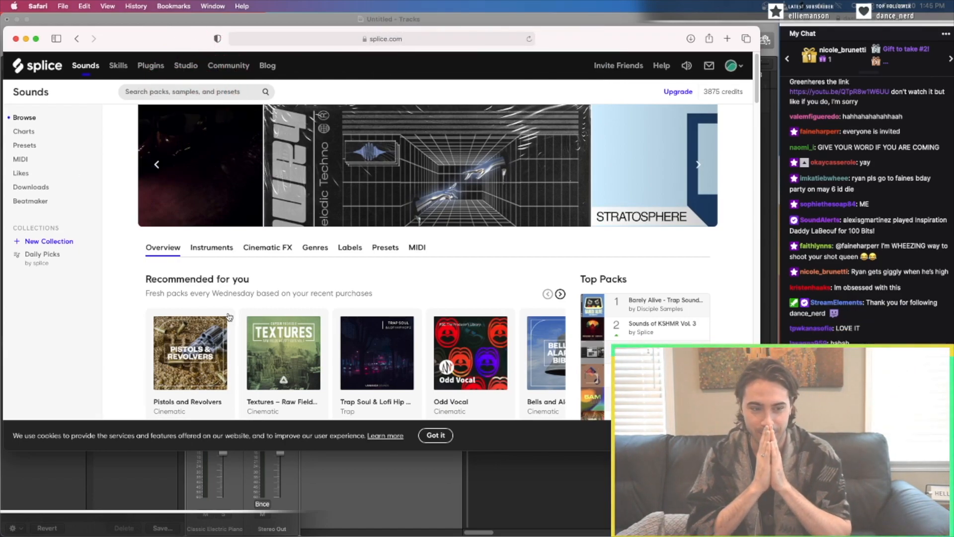
click(697, 165)
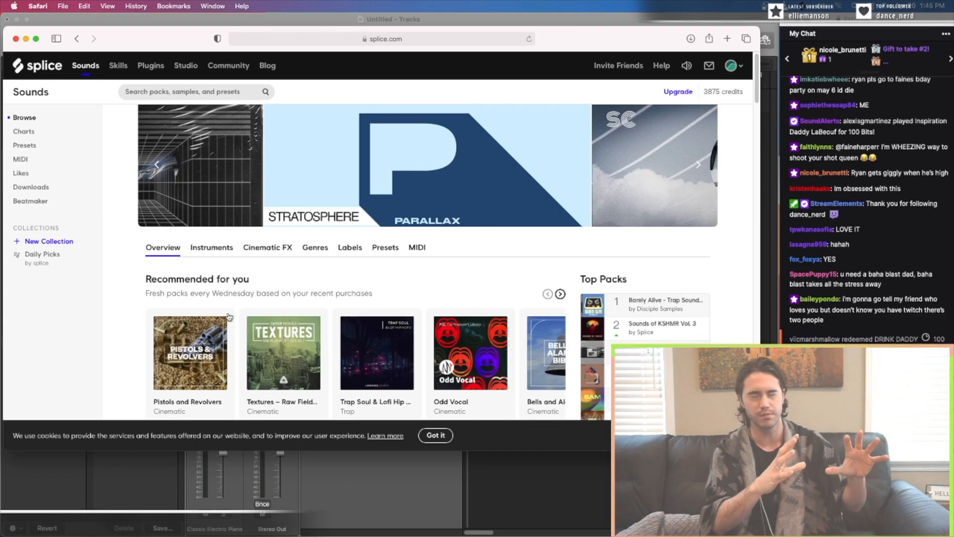
click(697, 164)
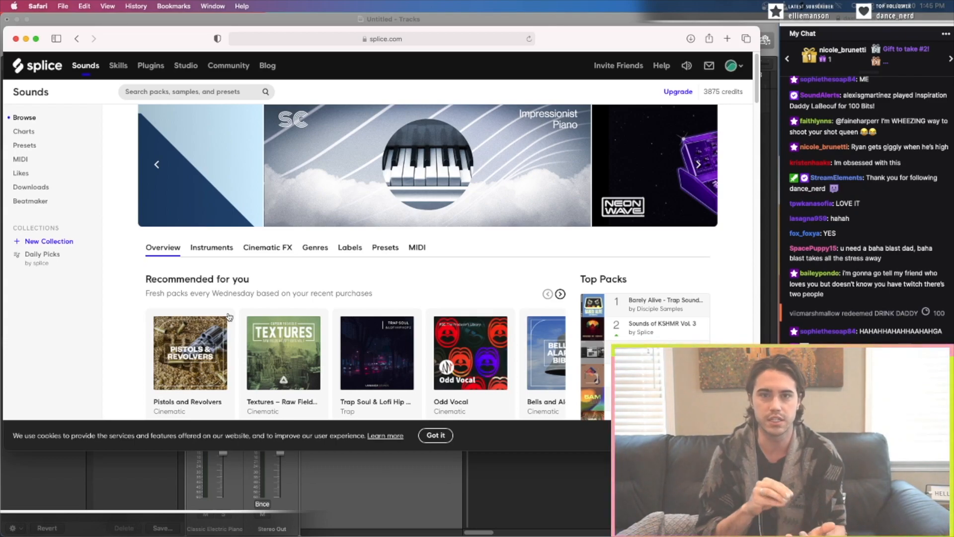
click(697, 164)
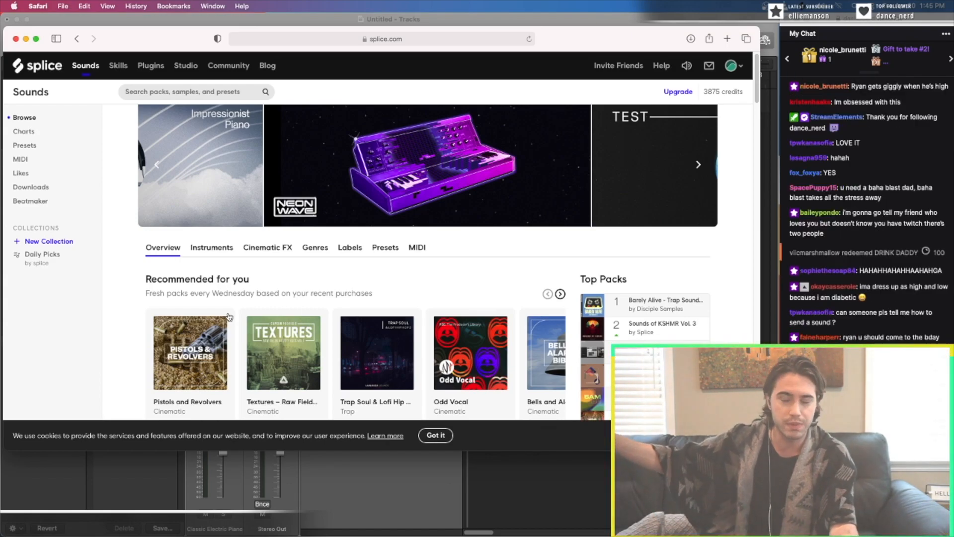
click(697, 164)
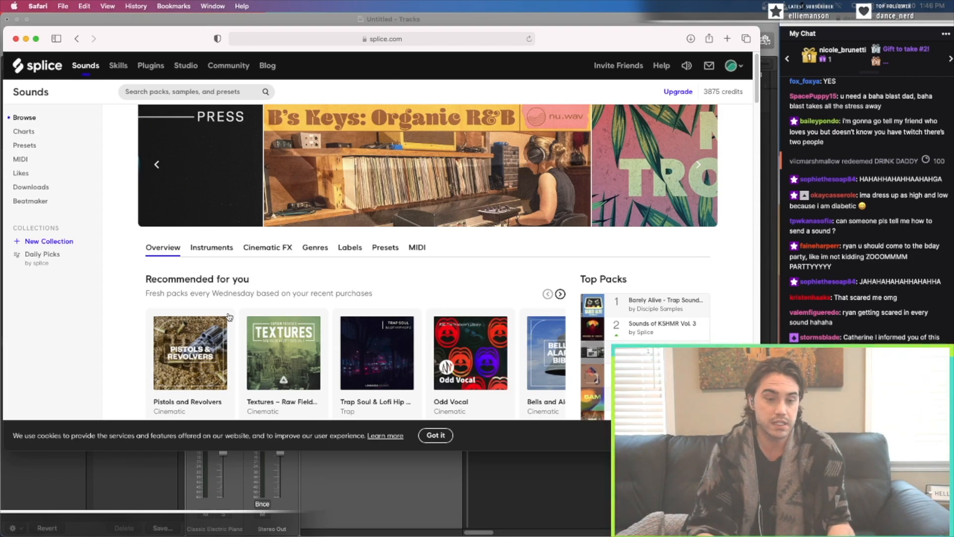
click(697, 165)
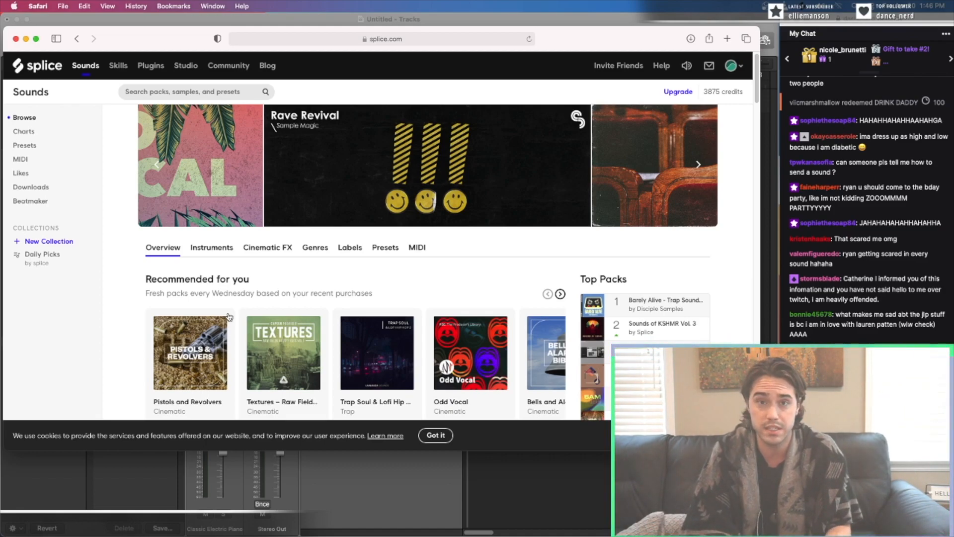
click(697, 165)
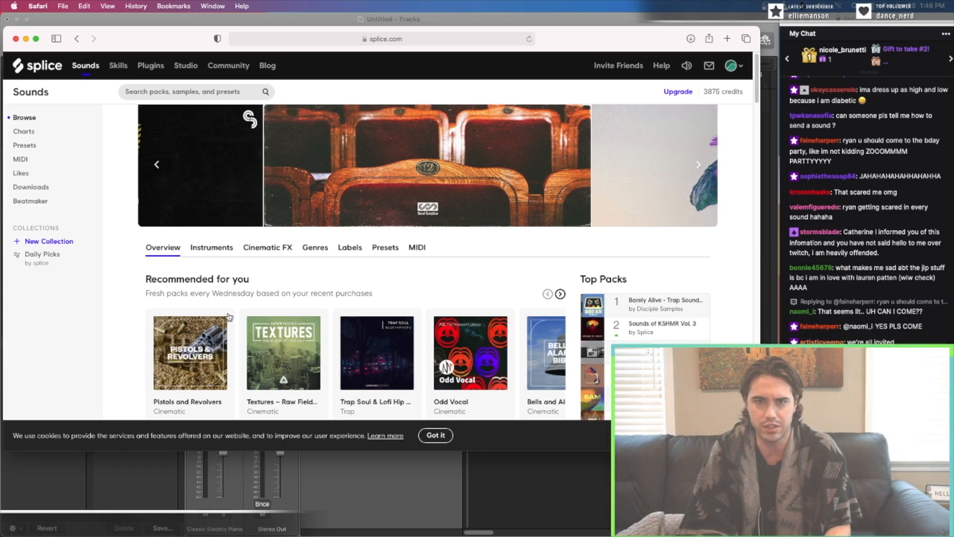
click(697, 165)
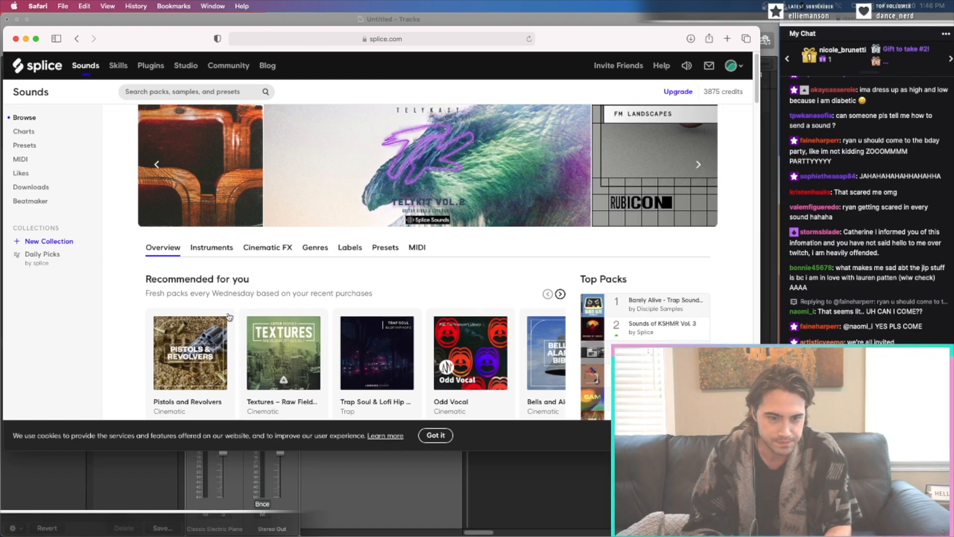
click(697, 165)
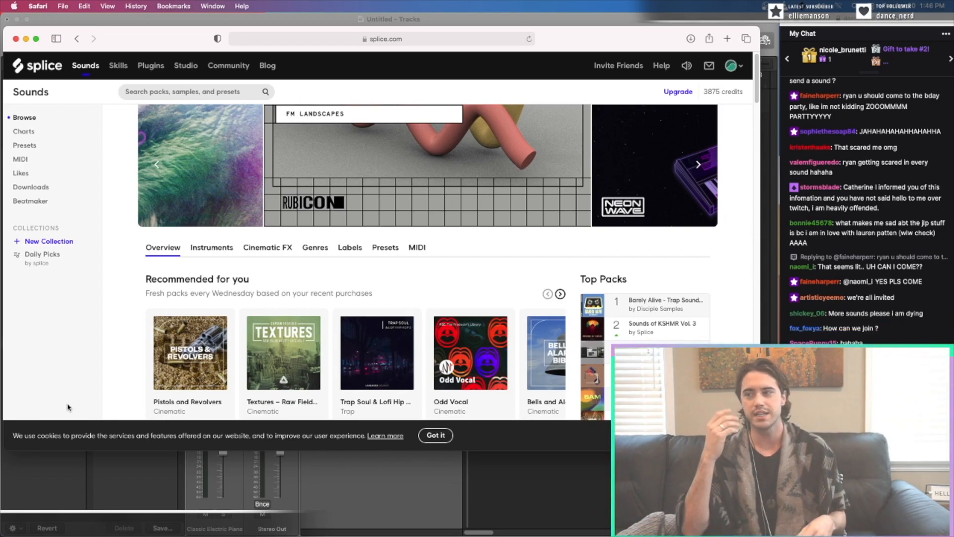
click(697, 165)
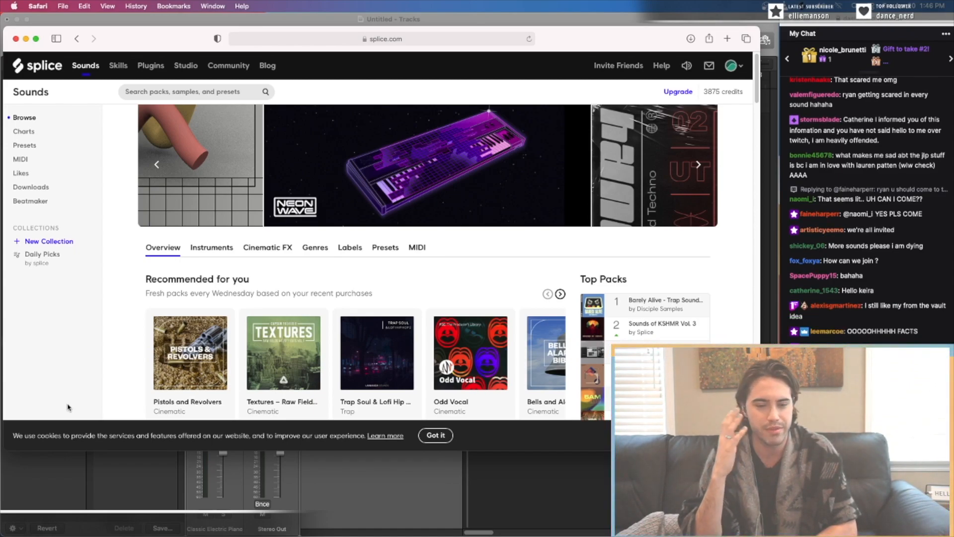
click(697, 164)
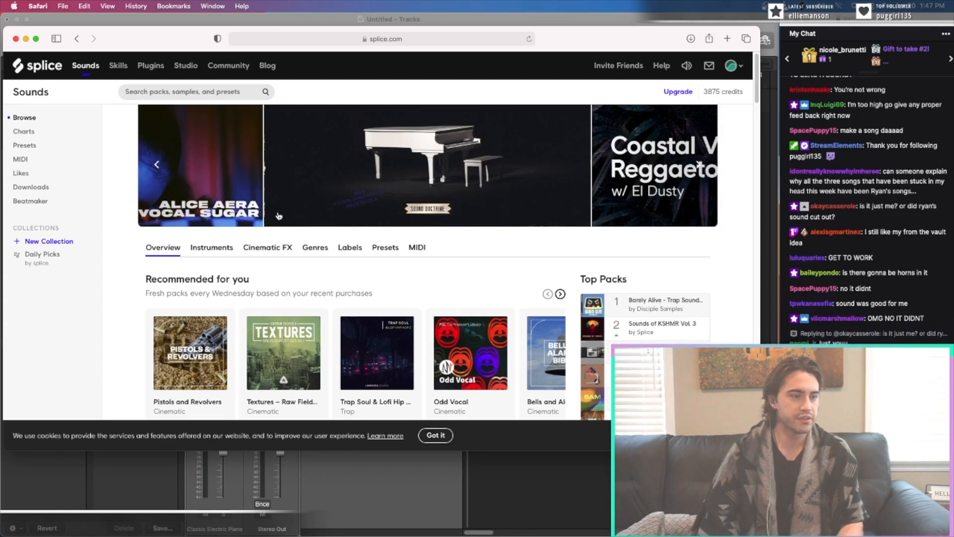
Filter Splice drums to 100–110 BPM loops tagged minimal and glitch, and preview the first.
click(211, 247)
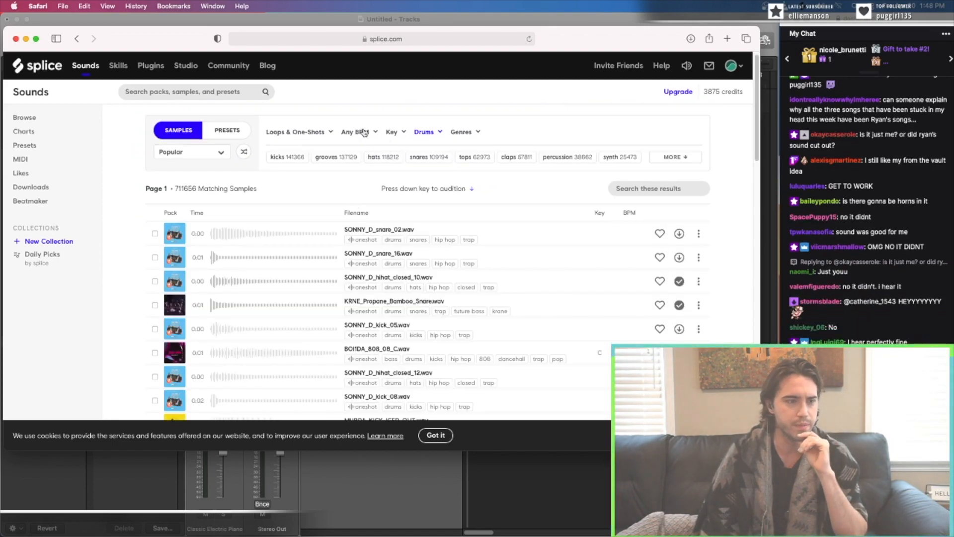
click(356, 131)
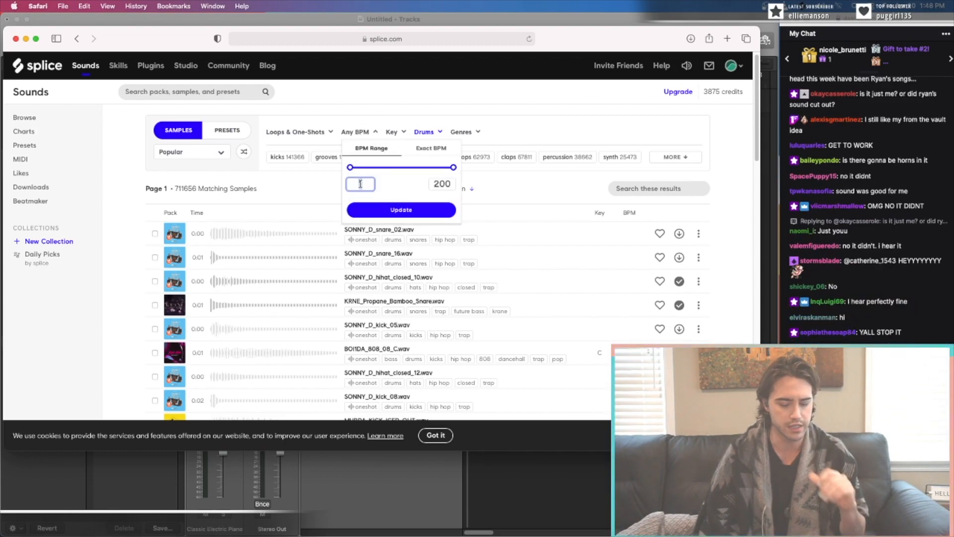
text(100)
click(442, 184)
text(110)
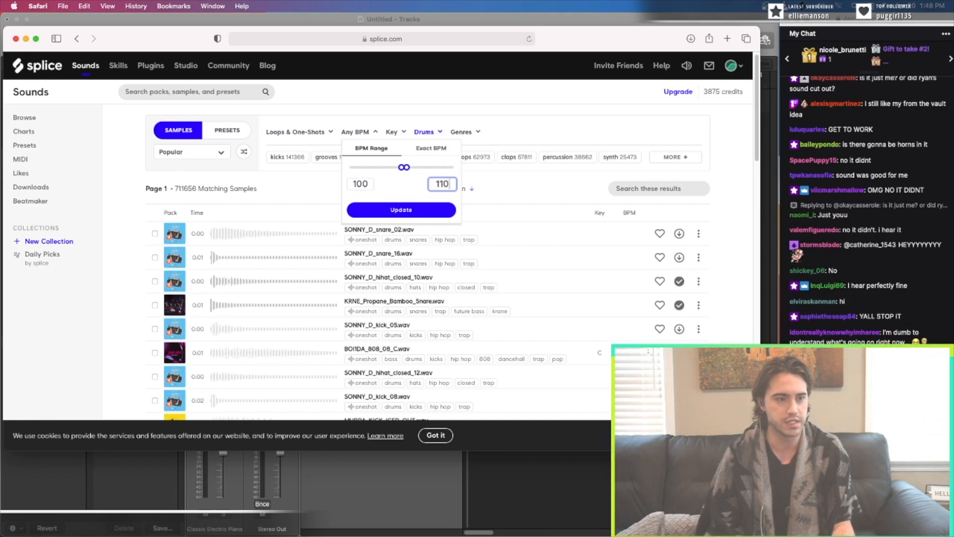
click(401, 210)
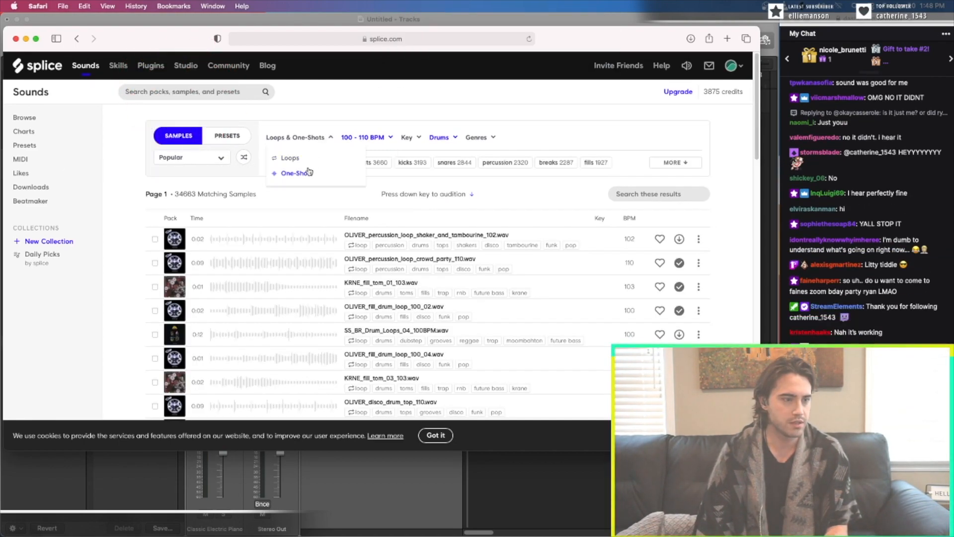
click(290, 158)
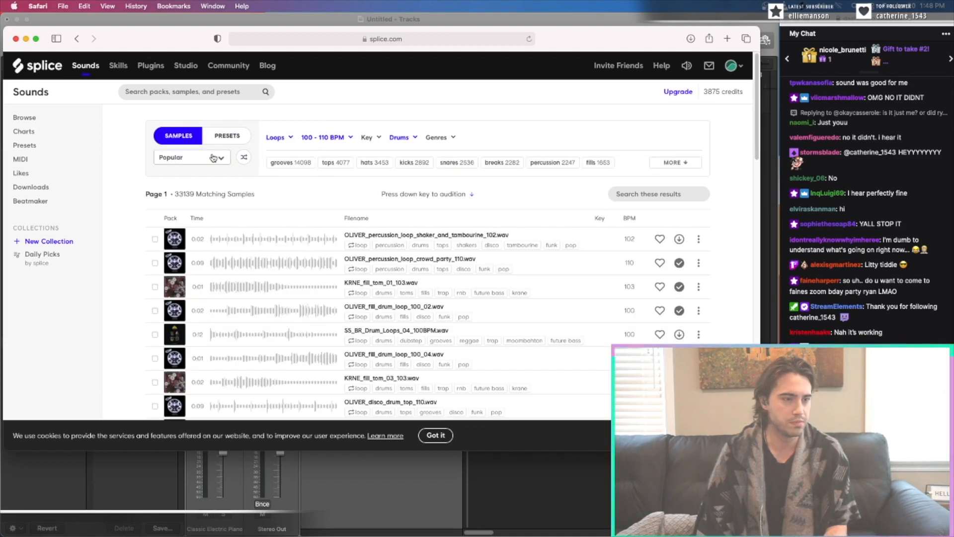
click(339, 162)
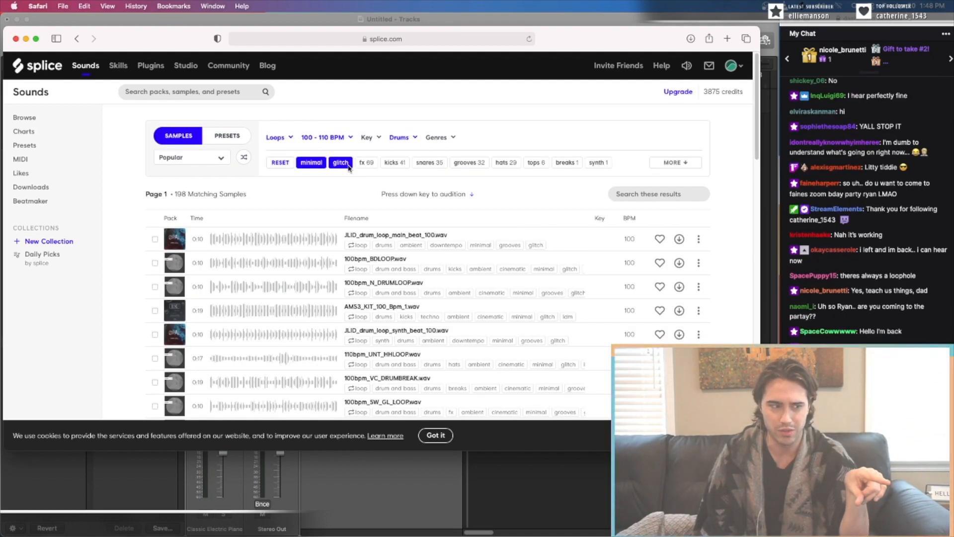
click(174, 238)
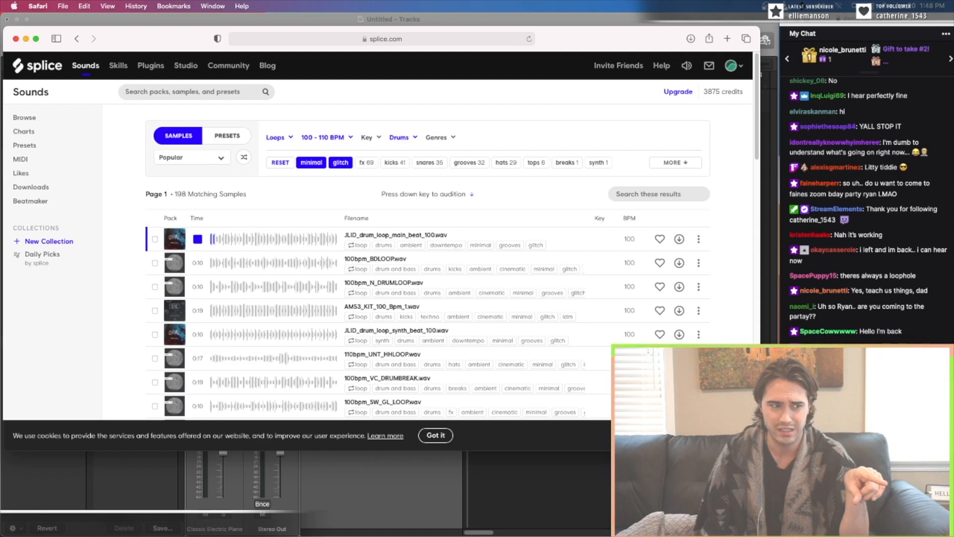
click(198, 239)
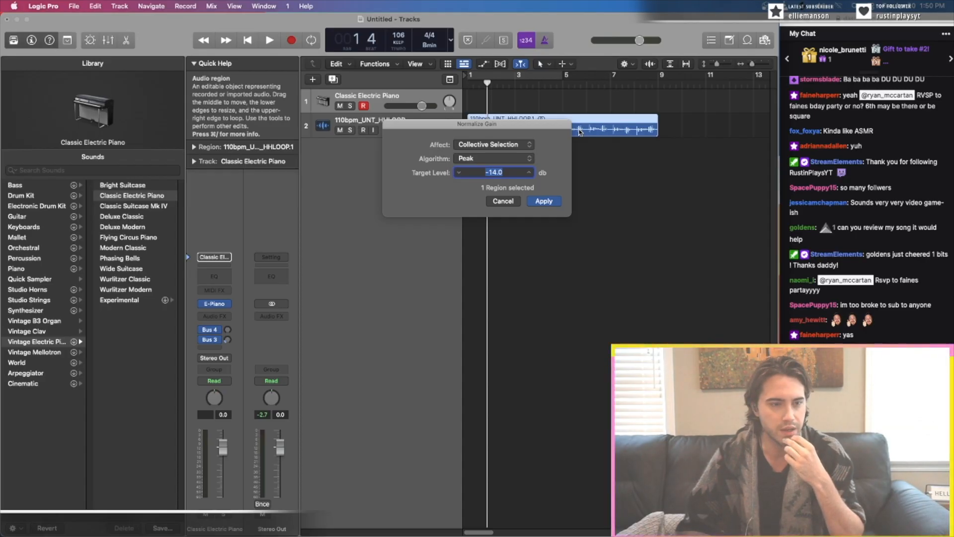
Normalize the hi-hat loop to -14 dB peak and move the region to bar 3.
click(543, 201)
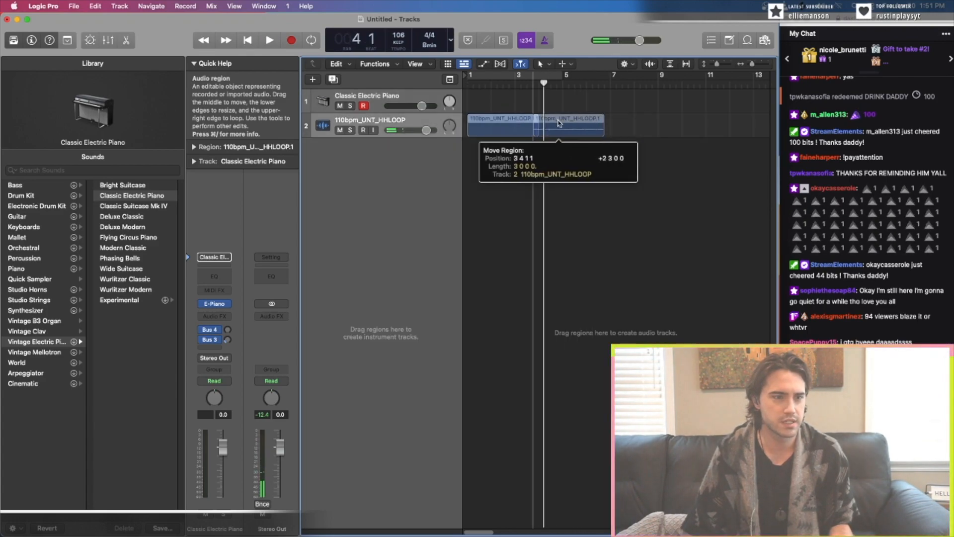
drag(502, 124, 572, 125)
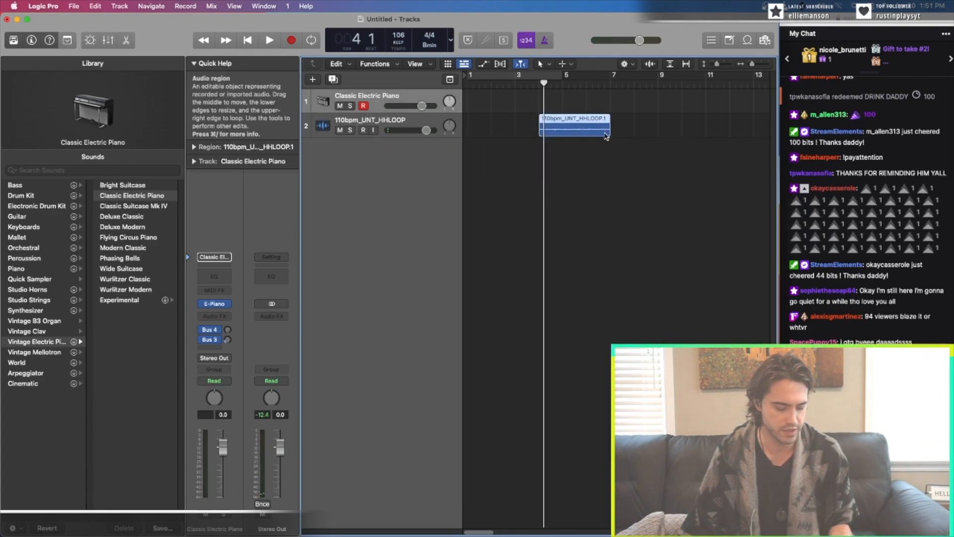
click(269, 41)
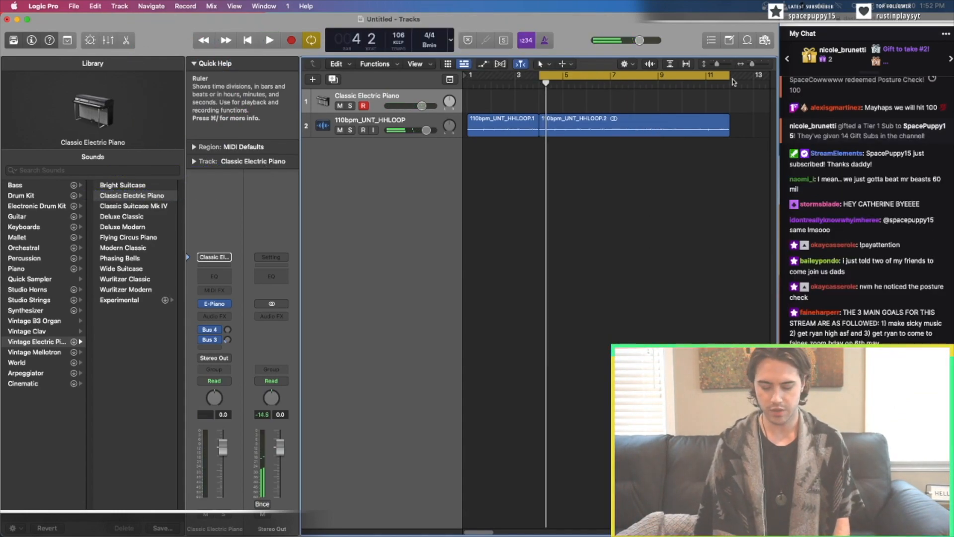
Load Bell Computer from Kontakt's Factory Library, then step on to EXHALE (Legacy).nki.
click(270, 40)
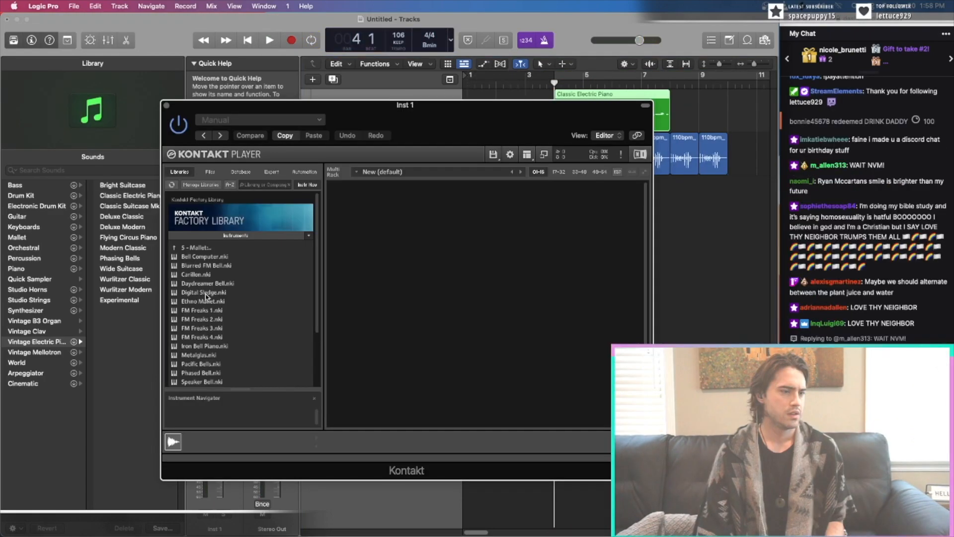
double_click(204, 256)
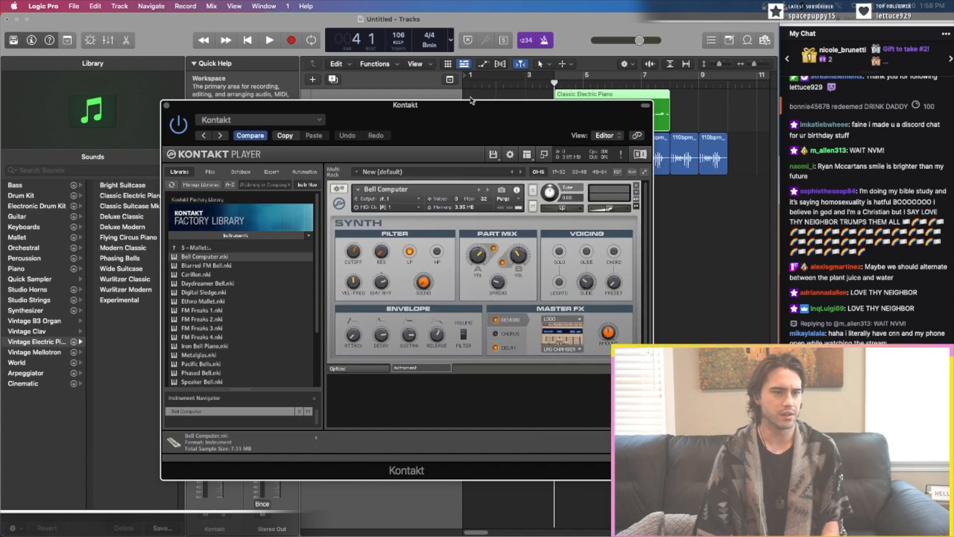
click(269, 40)
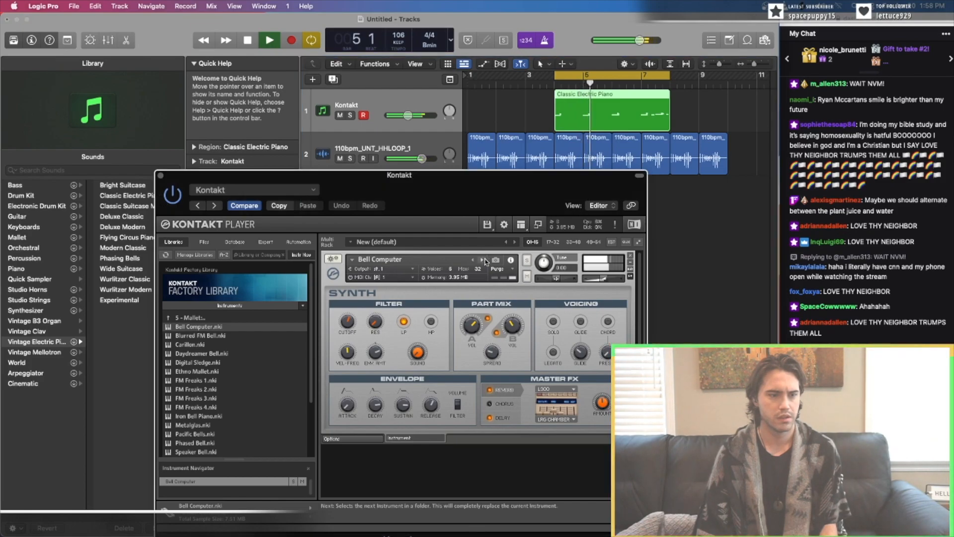
click(481, 258)
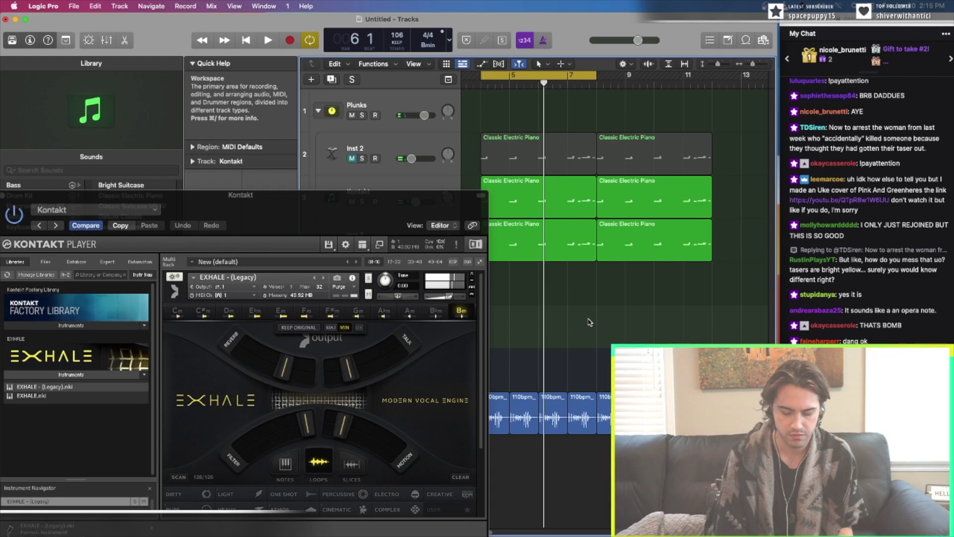
Record a few notes on the armed Kontakt track, then stop recording and playback.
click(268, 40)
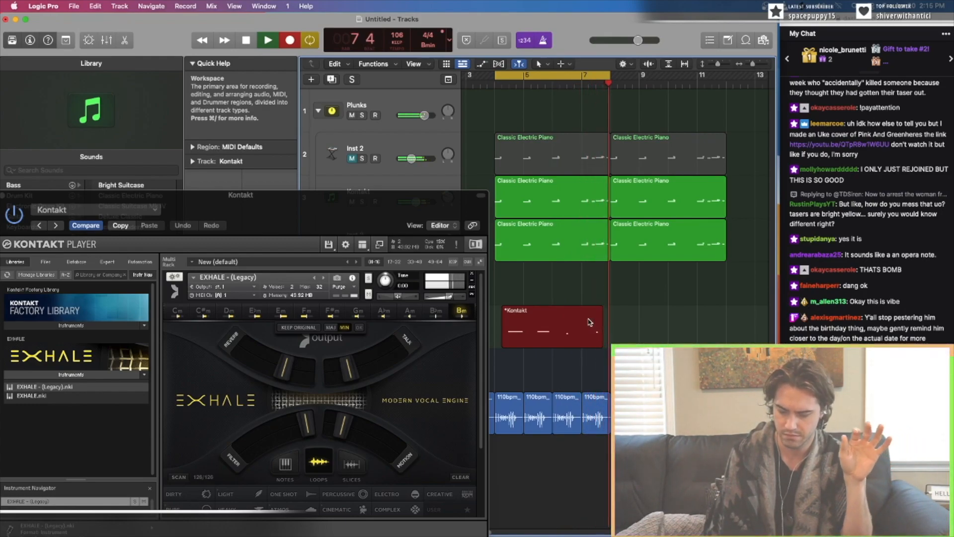
click(266, 41)
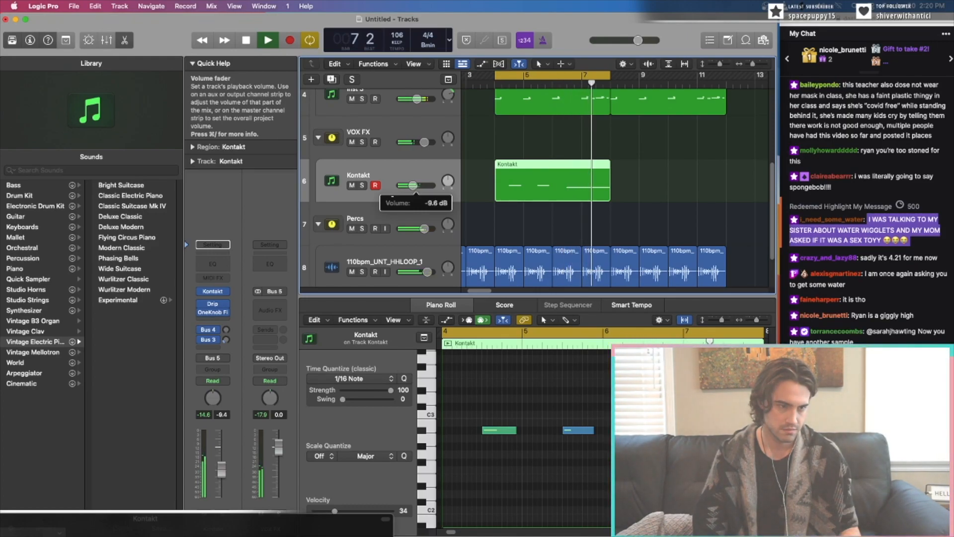
click(267, 40)
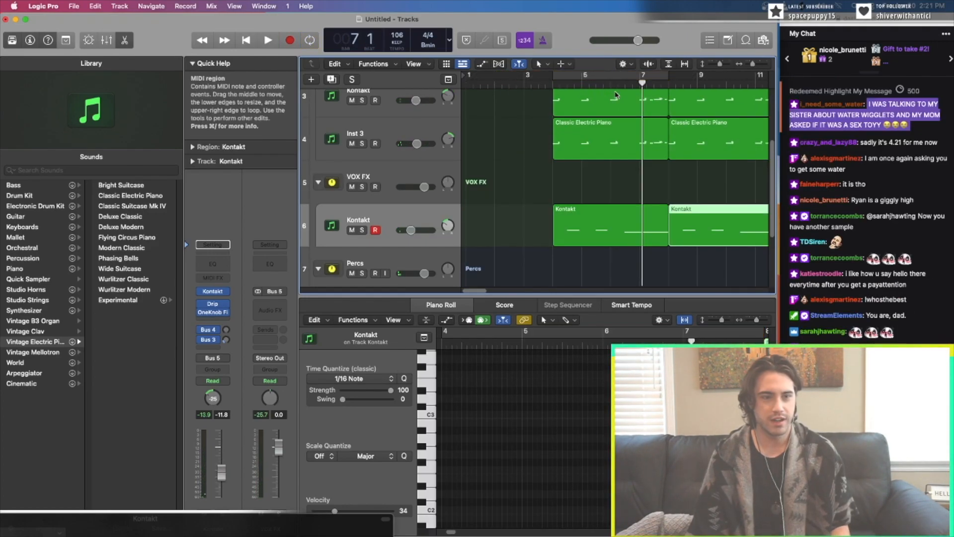
scroll(down, 3)
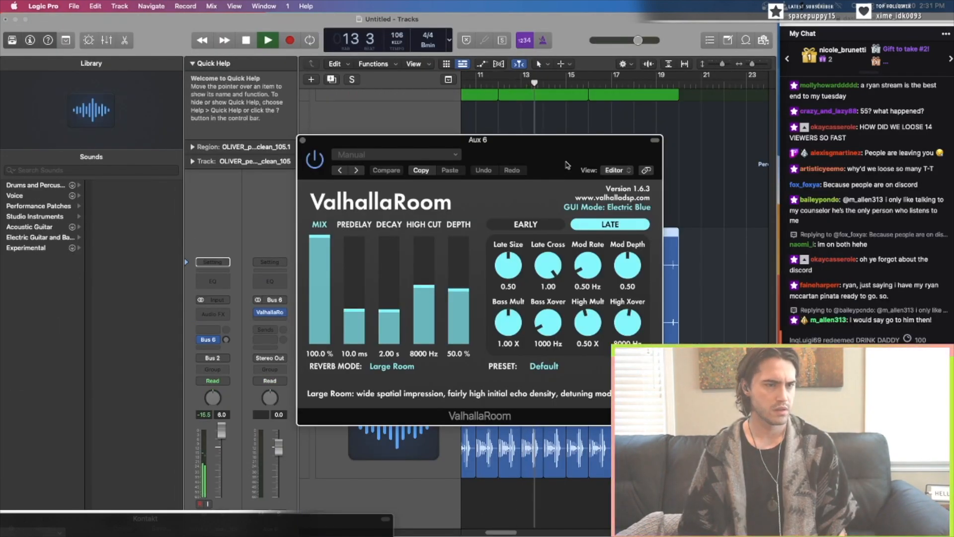
mouse_move(225, 340)
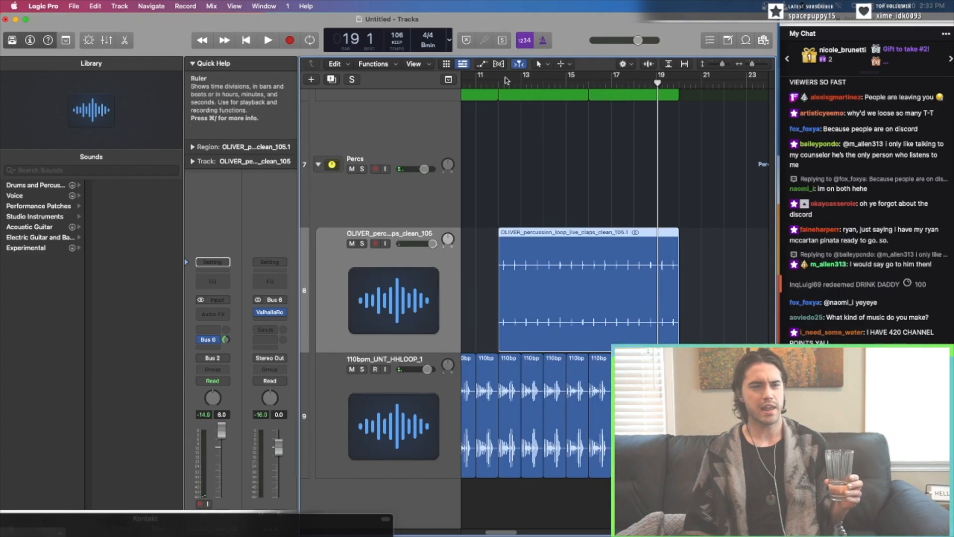
Play the claps from bar 11 while lowering ValhallaRoom's Late Size and Late Cross.
click(497, 83)
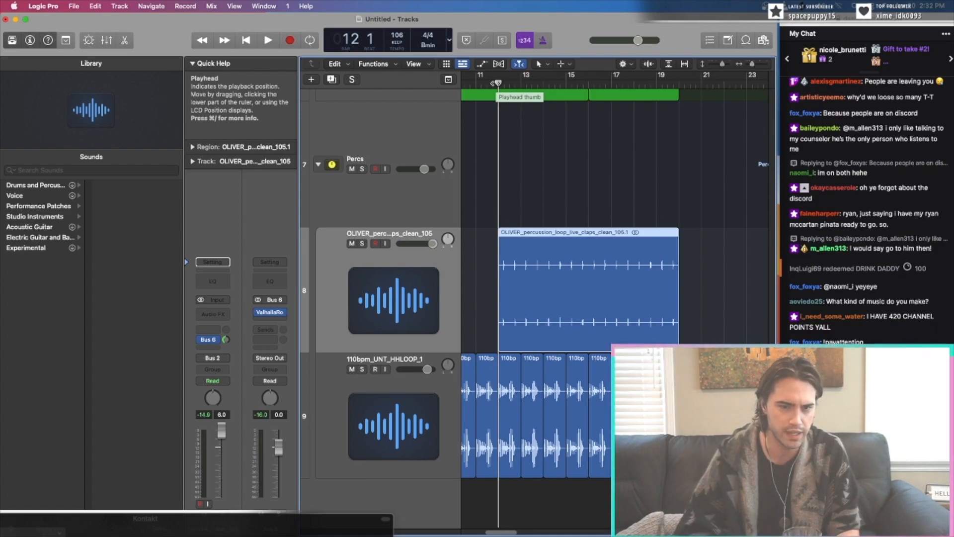
click(267, 41)
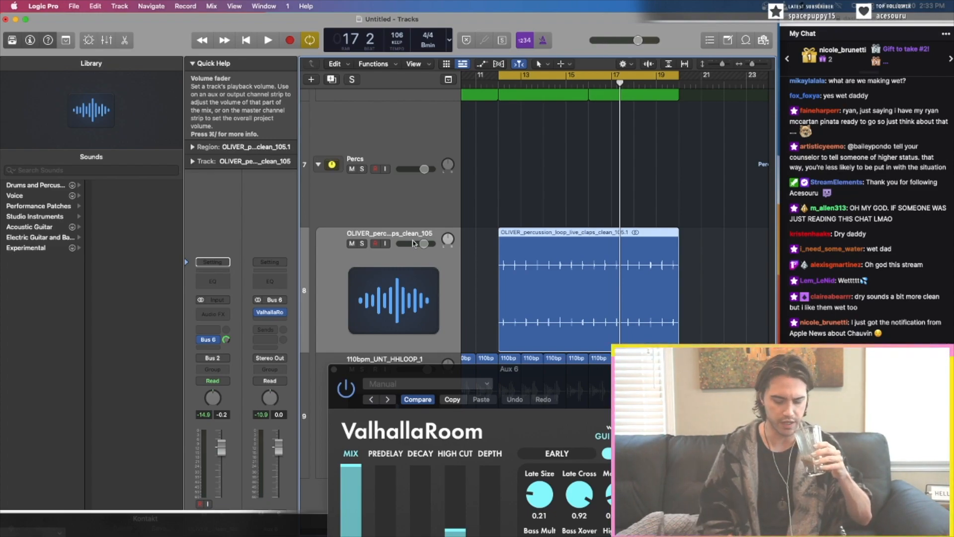
click(268, 40)
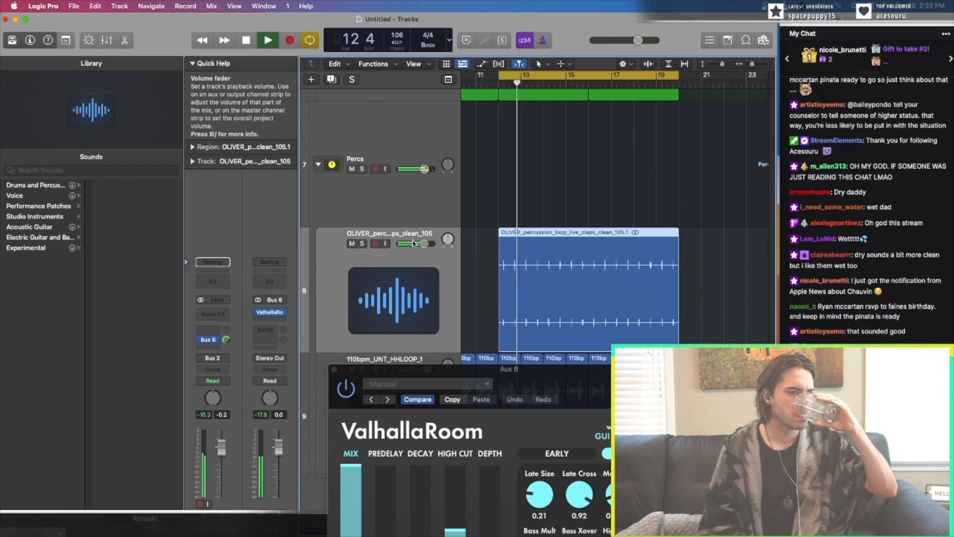
click(244, 40)
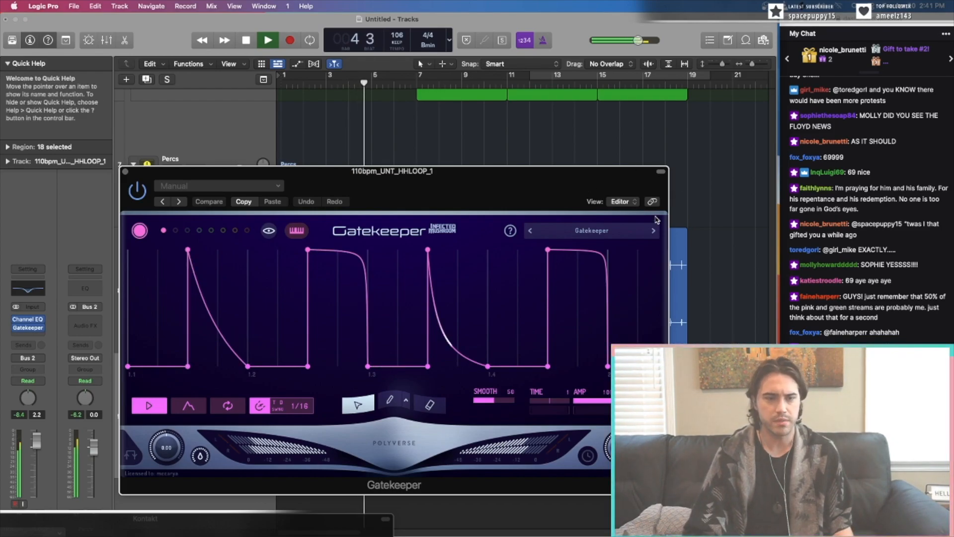
Cycle Gatekeeper's gating presets, such as Dramatic Rev, on the hi-hat loop.
click(655, 230)
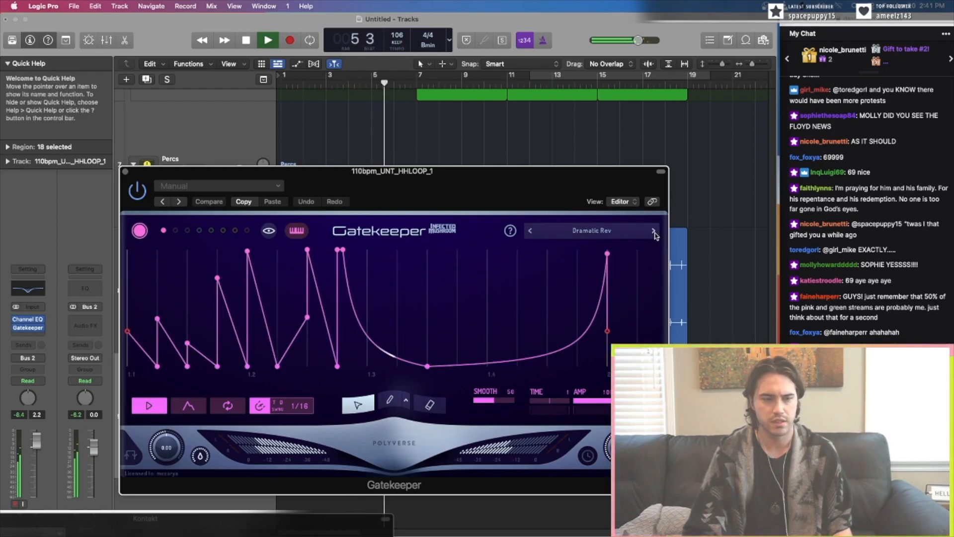
click(653, 230)
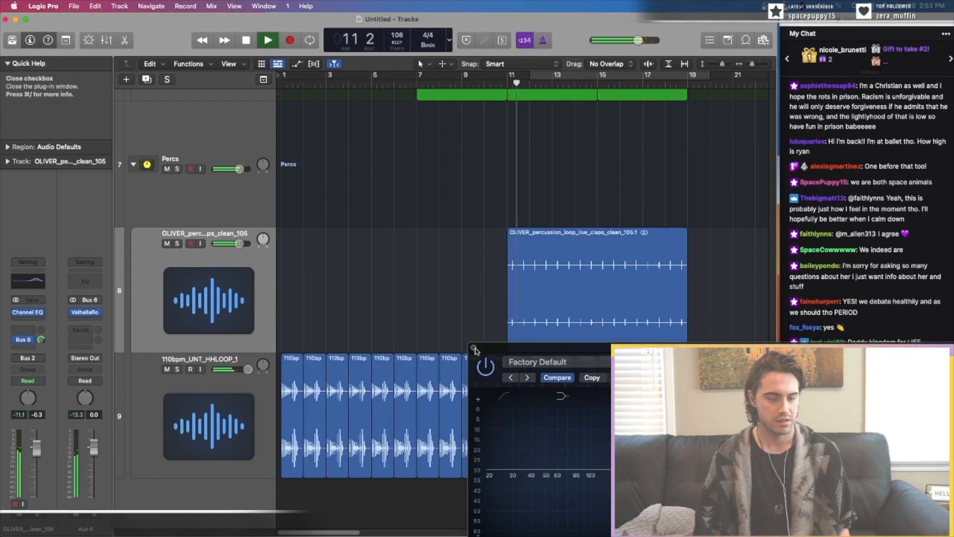
Close Channel EQ, set Aux 7's ValhallaRoom to LargeAmbience, and bounce Kontakt in place.
click(474, 349)
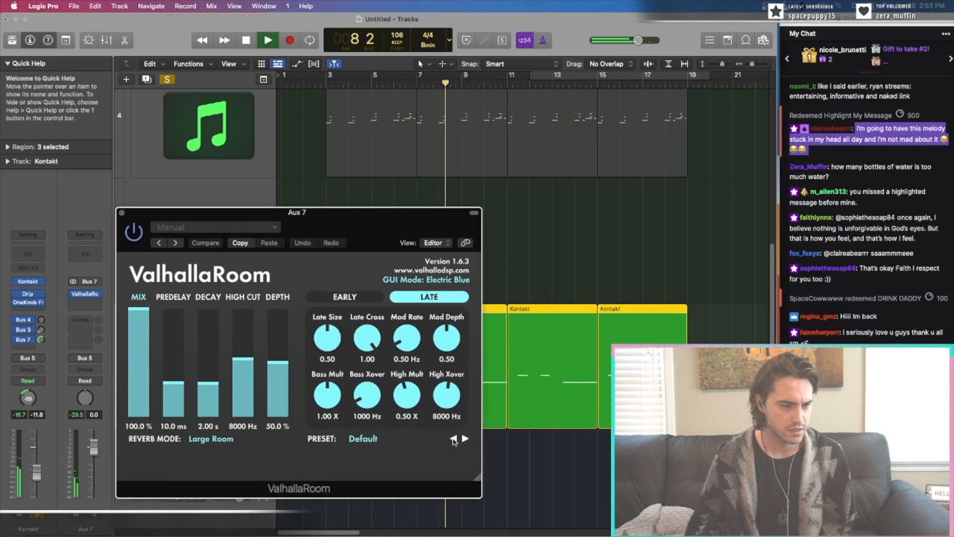
click(465, 439)
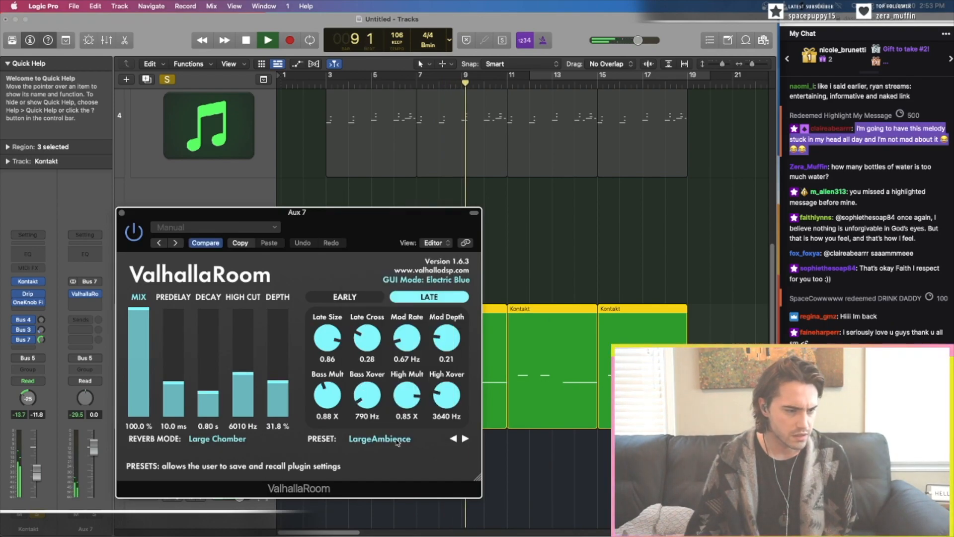
click(379, 438)
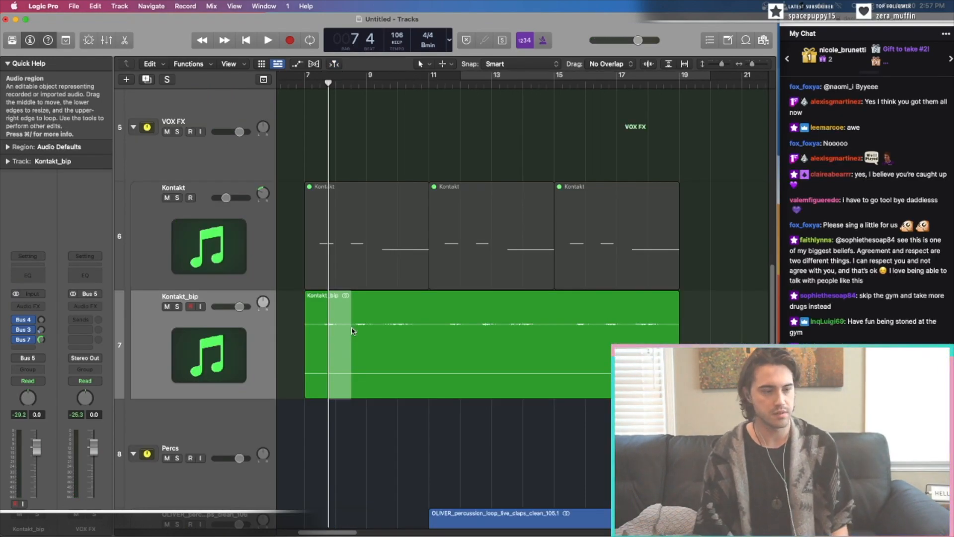
Split the Kontakt_bip region with the Scissors tool and delete slices to make stutters.
click(269, 40)
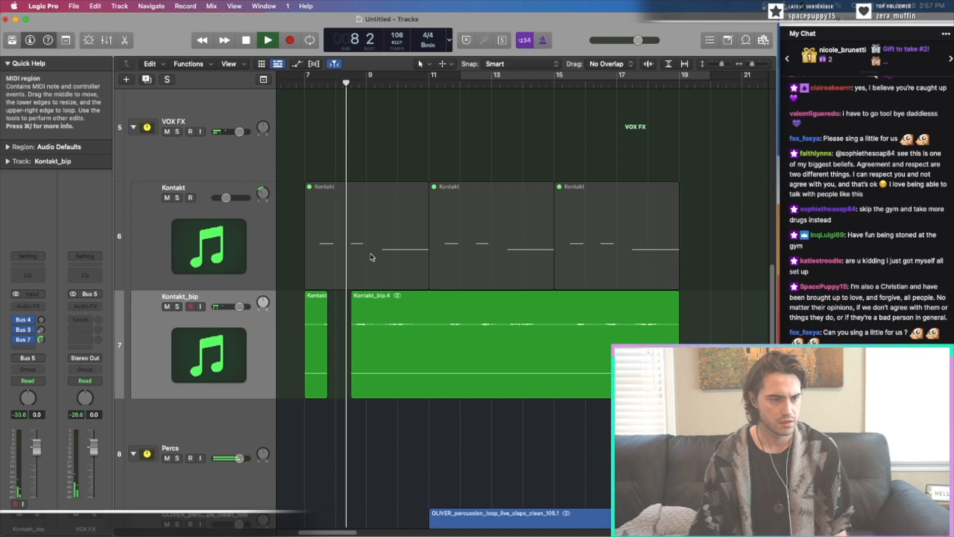
click(220, 320)
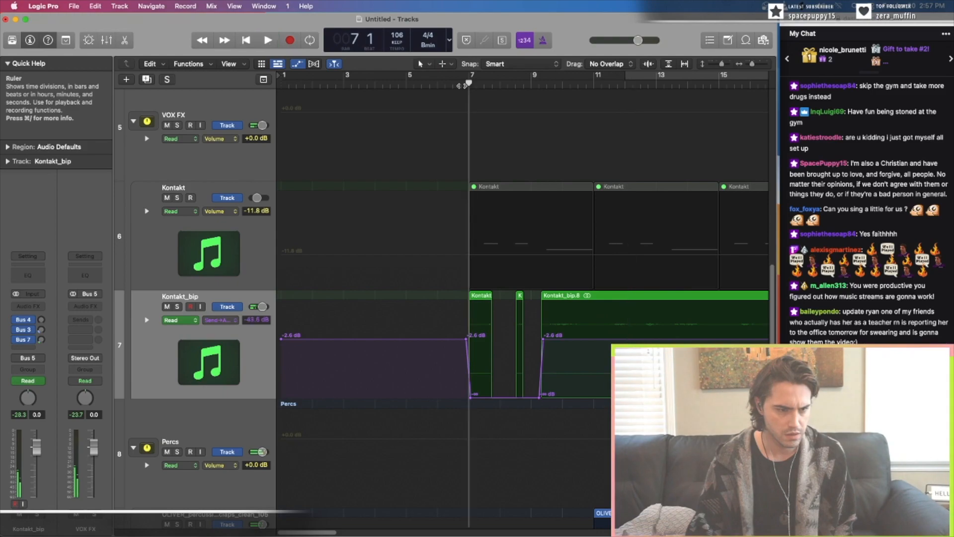
click(267, 40)
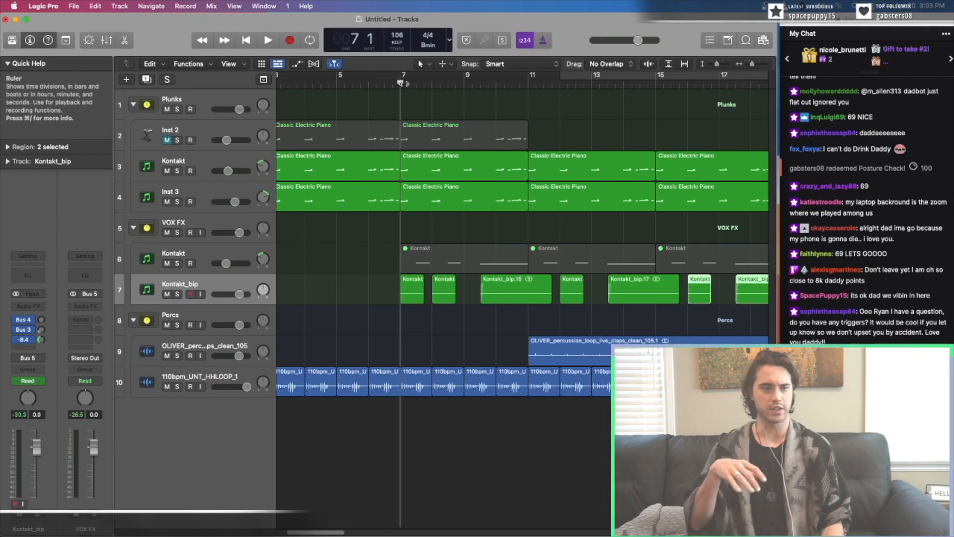
Fade in the starts of the Kontakt_bip.15 and Kontakt_bip.17 slices, auditioning with playback.
click(267, 41)
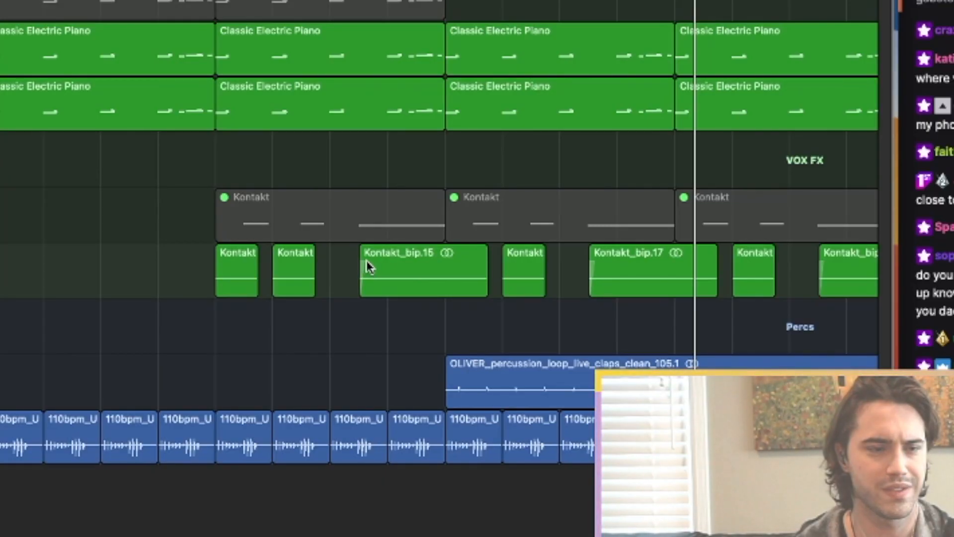
click(423, 270)
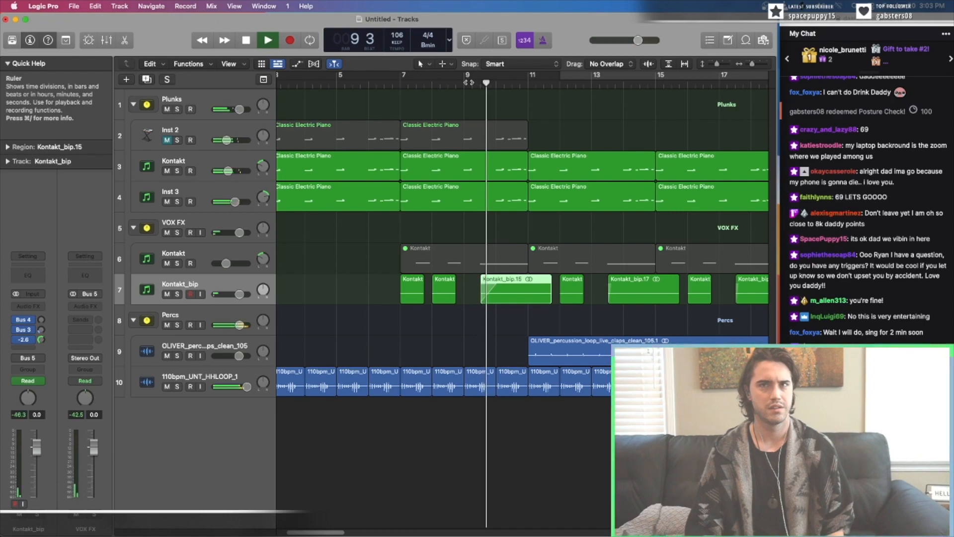
click(268, 41)
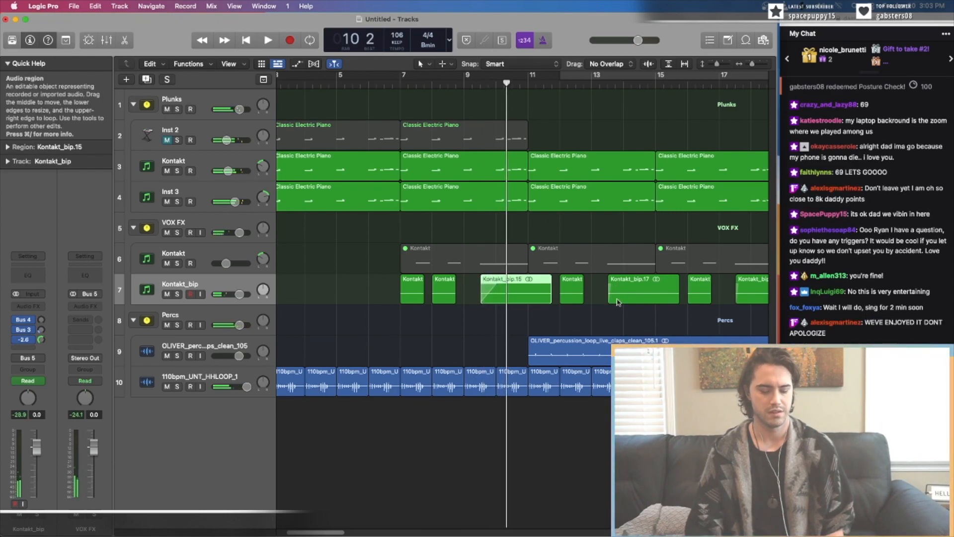
click(642, 289)
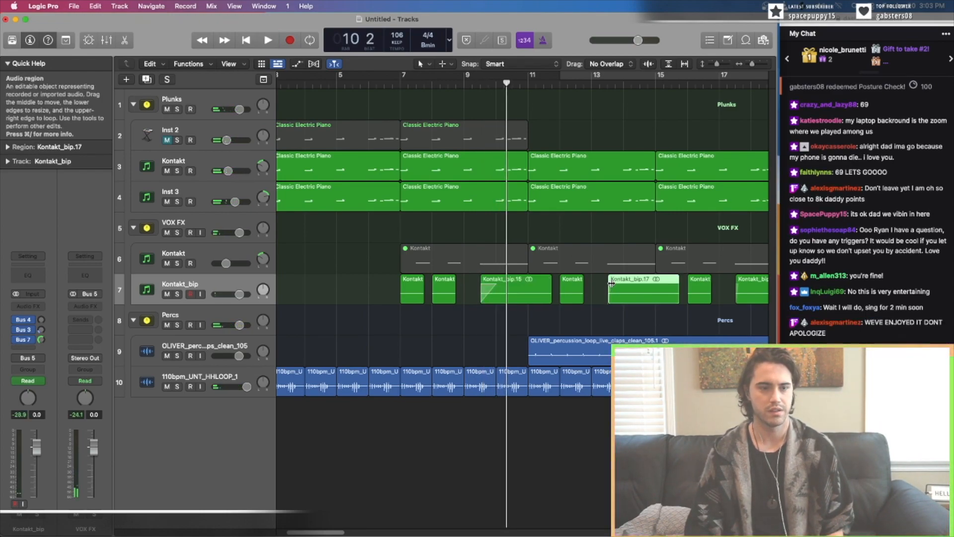